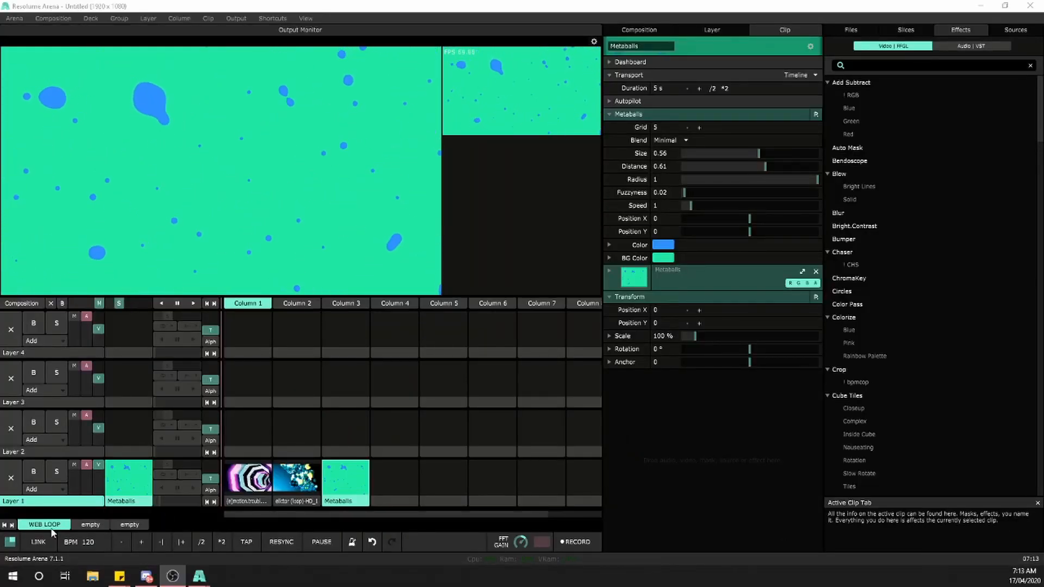
- Add the Hue Rotate video effect to Layer 1 from the Effects list
{"action": "left_click", "coordinate": [712, 31]}
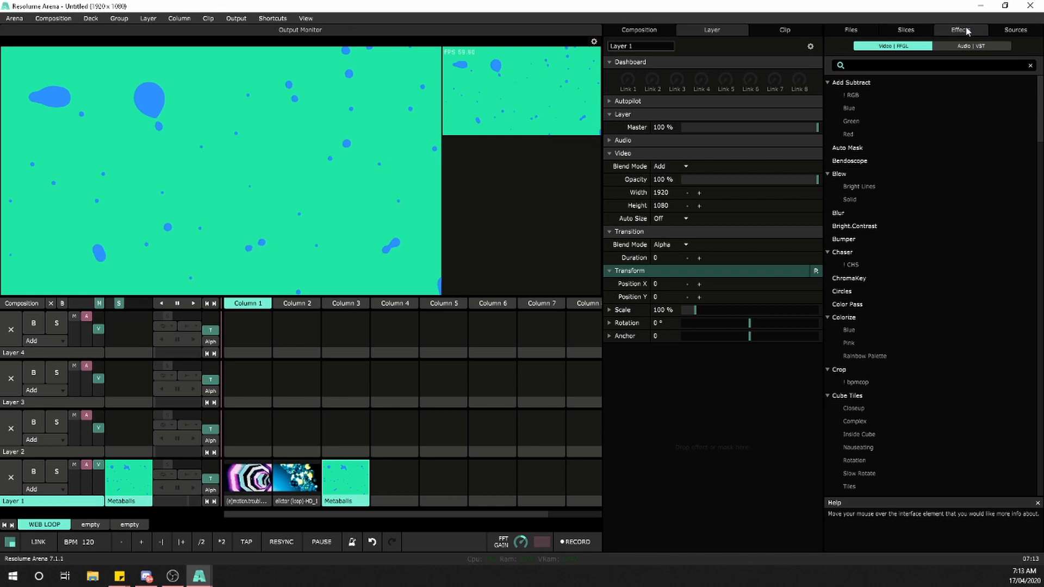
{"action": "left_click", "coordinate": [932, 64]}
{"action": "type", "text": "hue"}
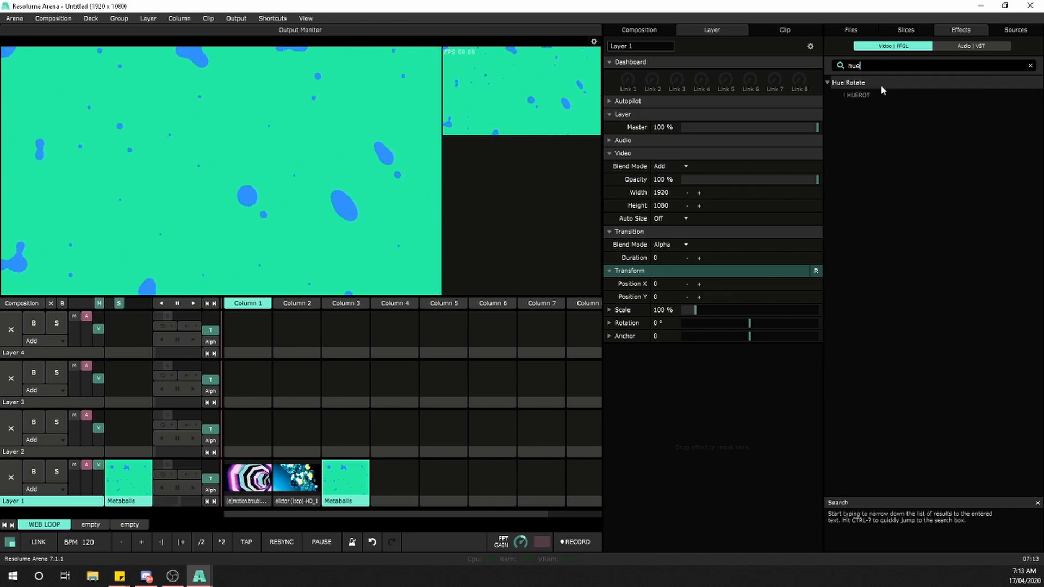
{"action": "double_click", "coordinate": [859, 94]}
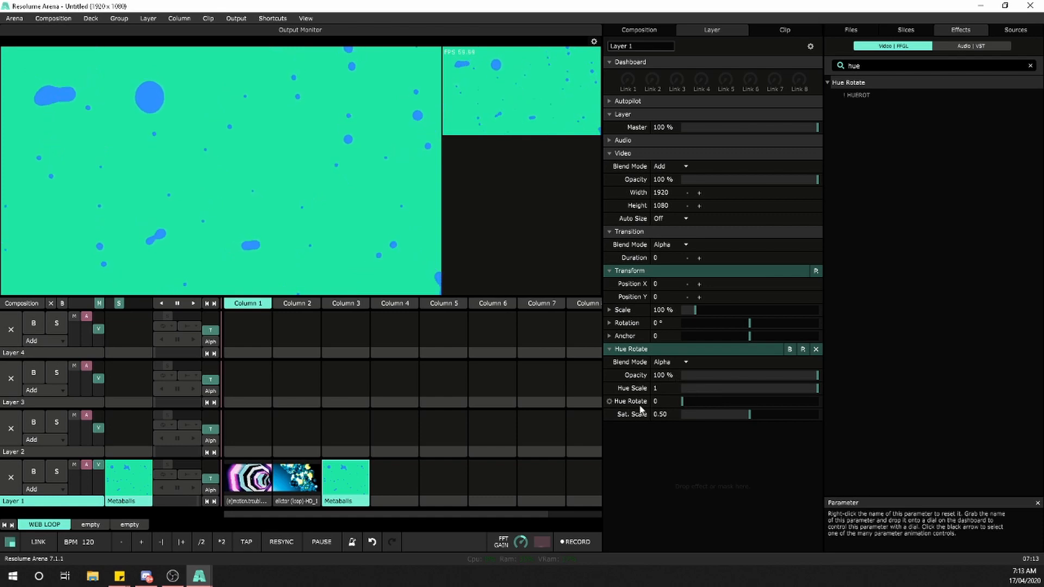
{"action": "left_click_drag", "start_coordinate": [683, 402], "coordinate": [698, 401]}
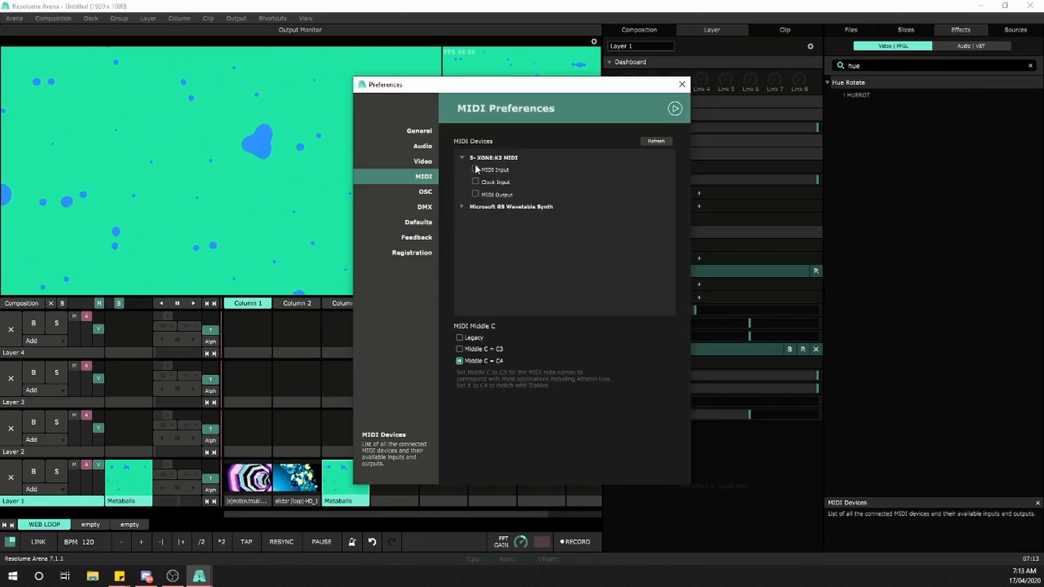
- Tick MIDI Input and MIDI Output for XONE:K2 and refresh the device list
{"action": "left_click", "coordinate": [476, 170]}
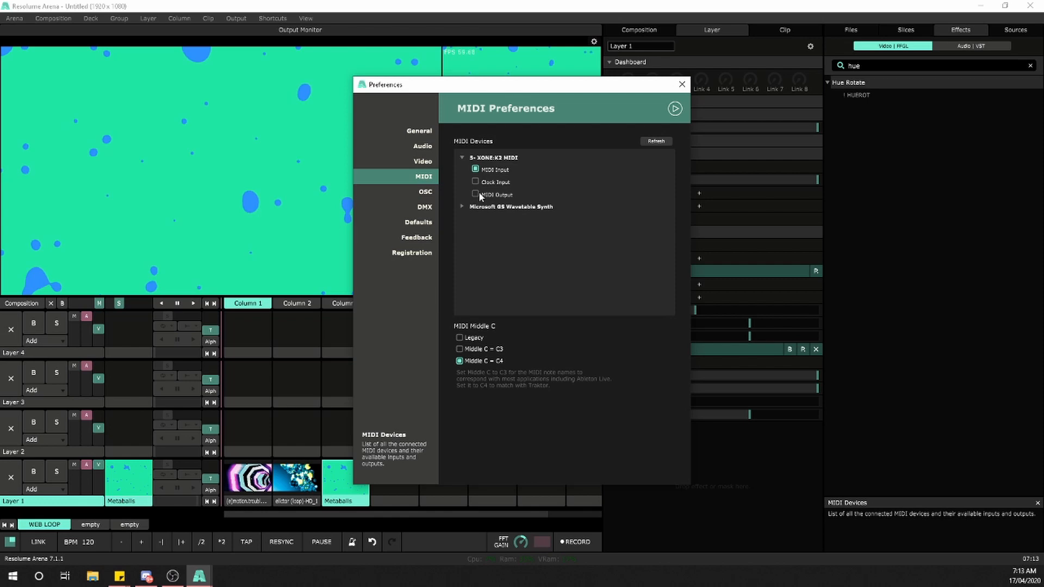
{"action": "left_click", "coordinate": [476, 194]}
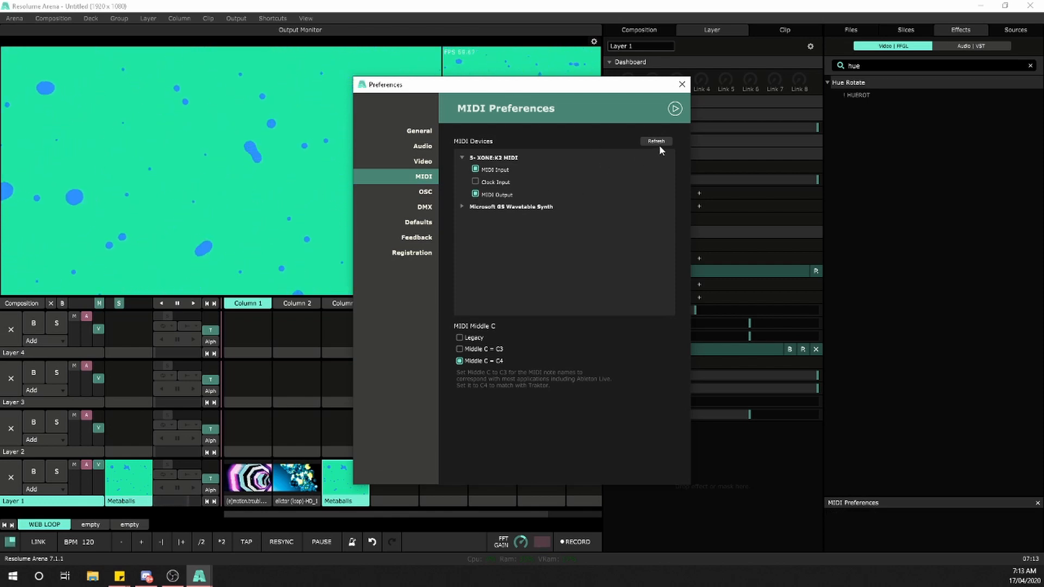
{"action": "mouse_move", "coordinate": [655, 140]}
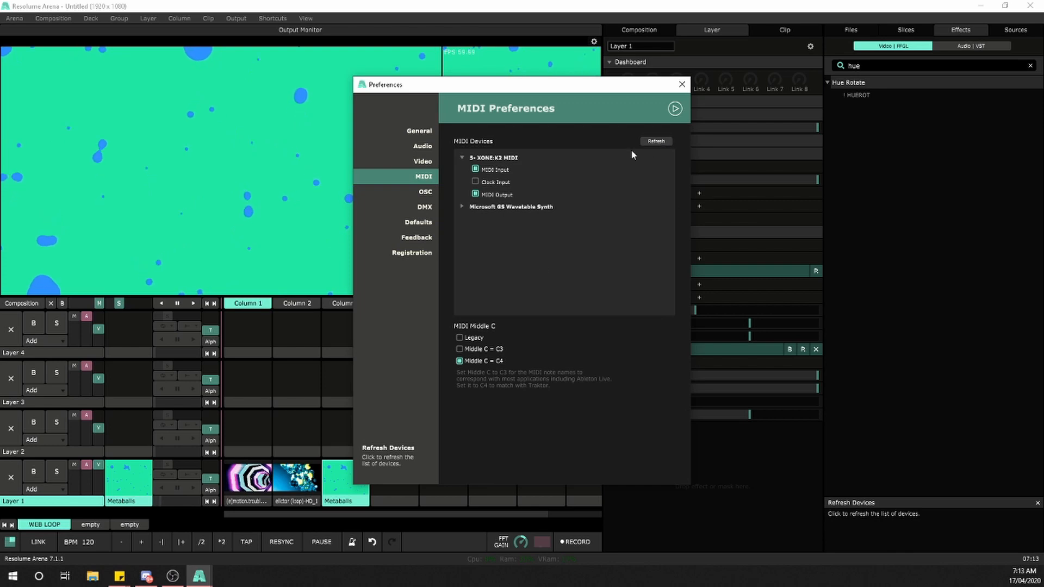
{"action": "left_click", "coordinate": [681, 84]}
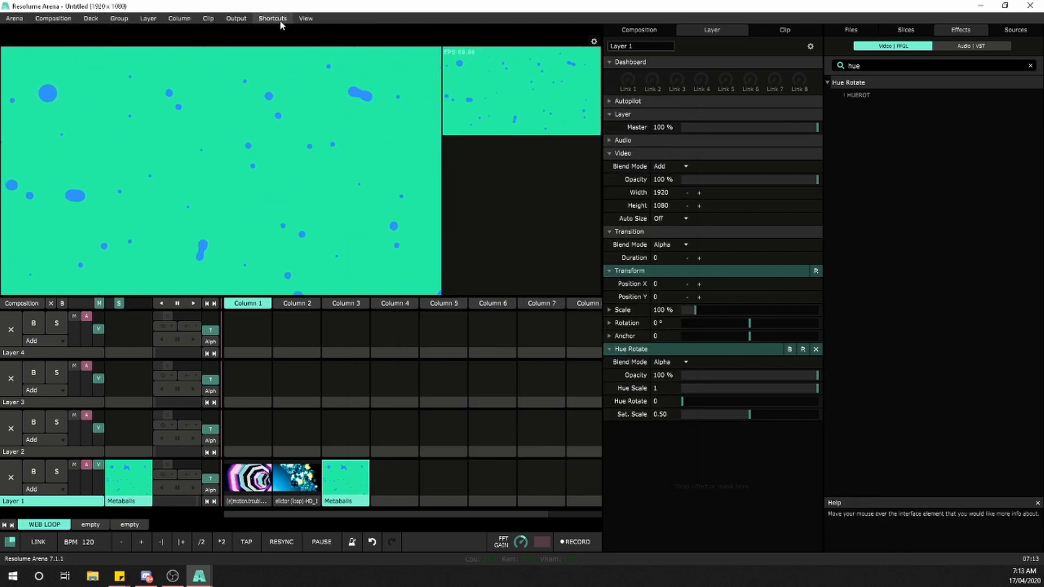
- Enter MIDI shortcut editing and start a new XoneK2 preset for the Hue Rotate mapping
{"action": "left_click", "coordinate": [272, 18]}
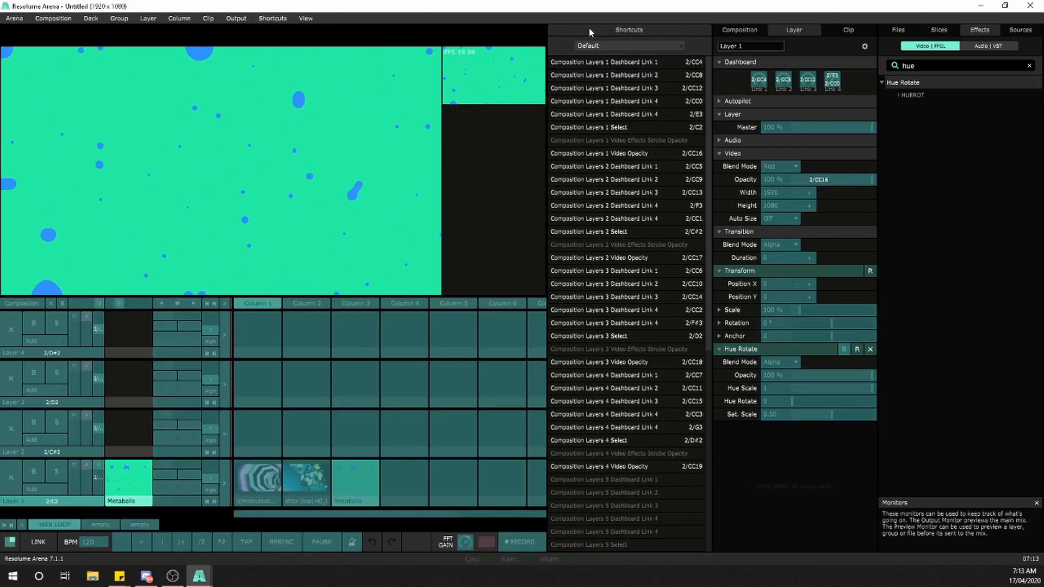
{"action": "left_click", "coordinate": [626, 45]}
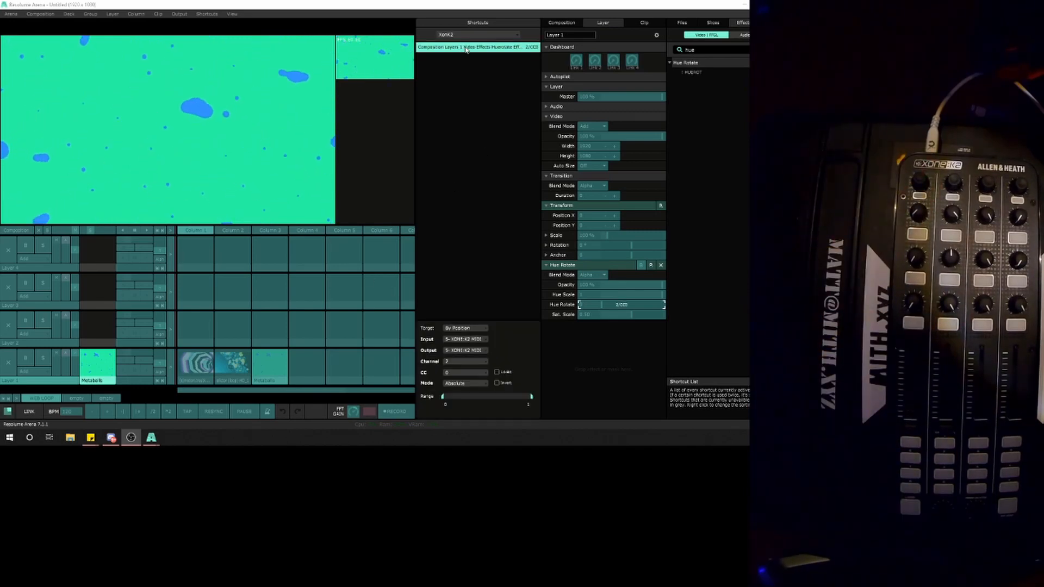
- Duplicate the Hue Rotate shortcut so the encoder push (note E3) gets its own mapping
{"action": "right_click", "coordinate": [478, 47]}
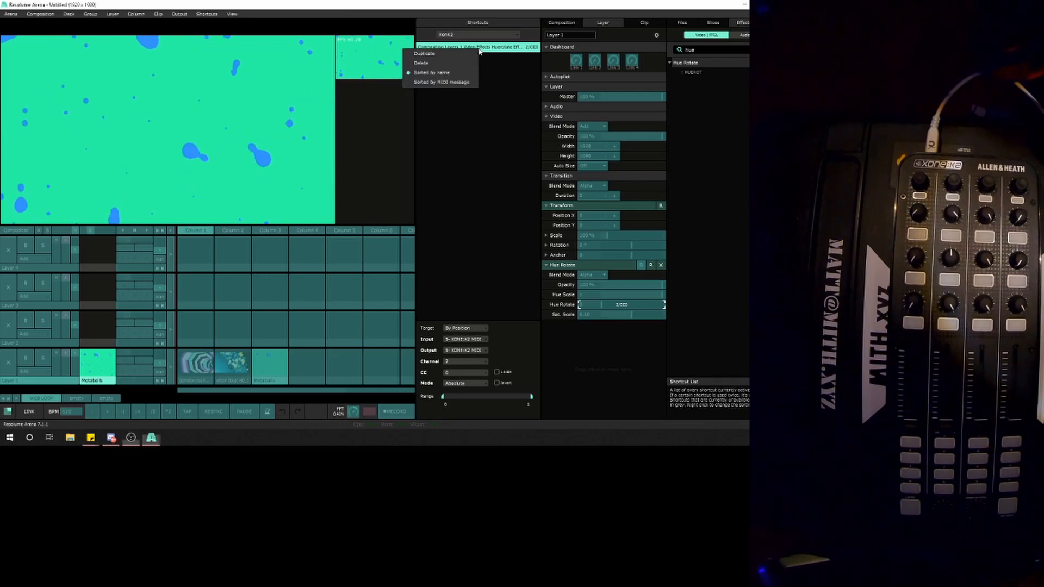
{"action": "left_click", "coordinate": [423, 54]}
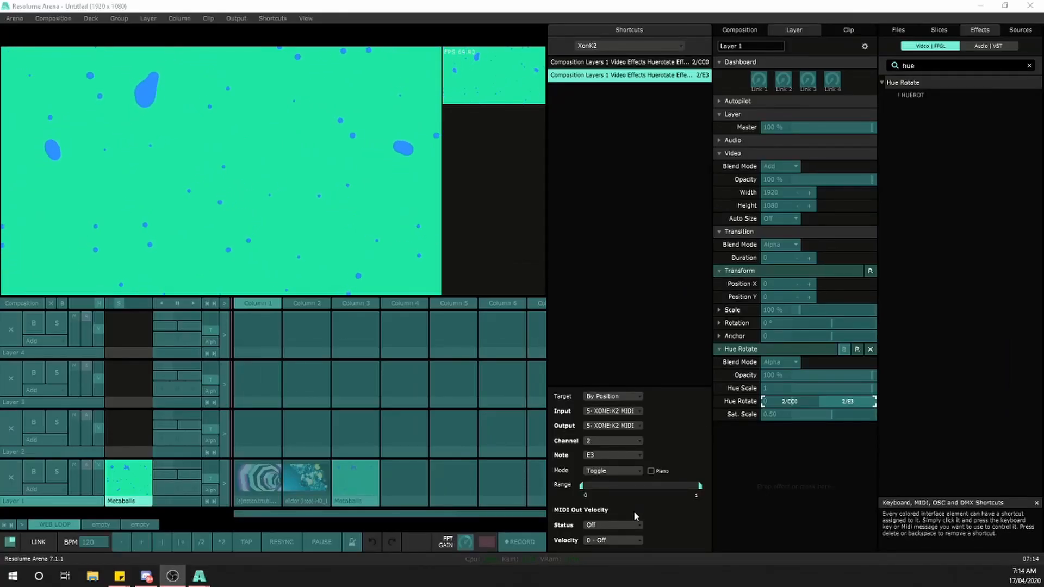
- Change the E3 Hue Rotate shortcut's mode from Toggle to another behaviour
{"action": "left_click", "coordinate": [610, 471]}
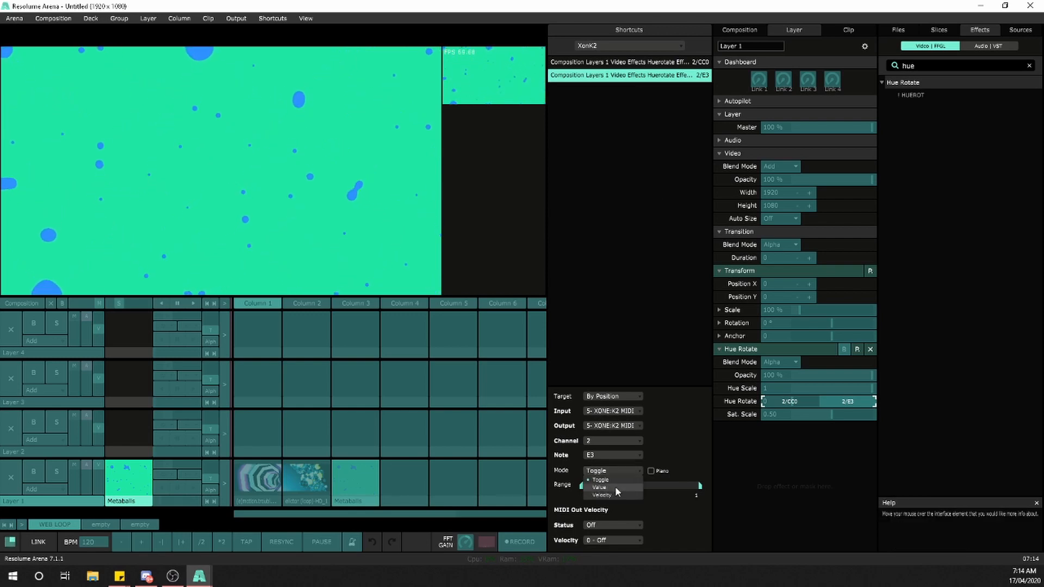
{"action": "left_click", "coordinate": [599, 487]}
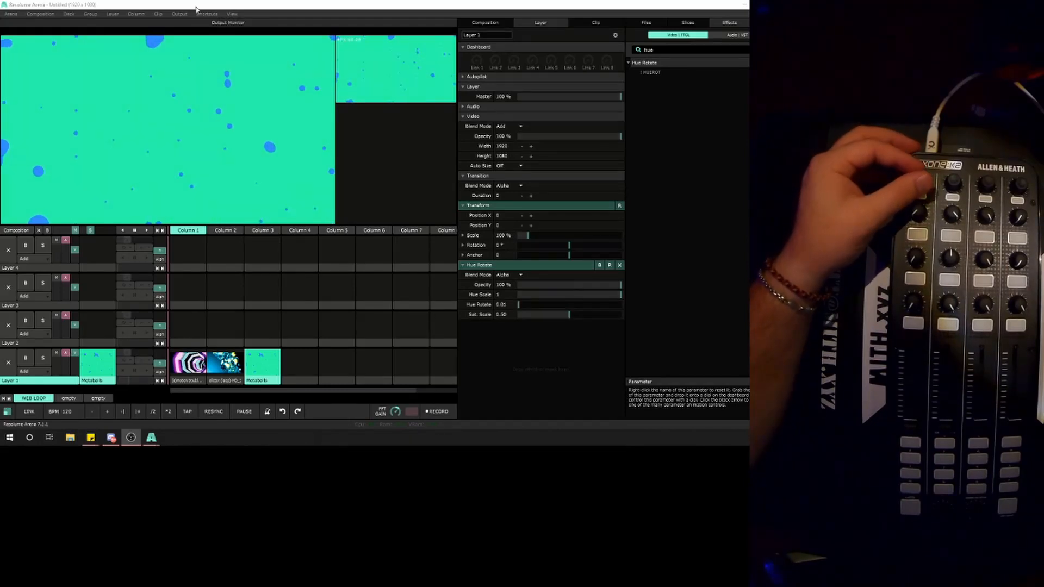
- Set the CC0 Hue Rotate encoder shortcut to Relative mode and leave shortcut editing
{"action": "left_click", "coordinate": [206, 13]}
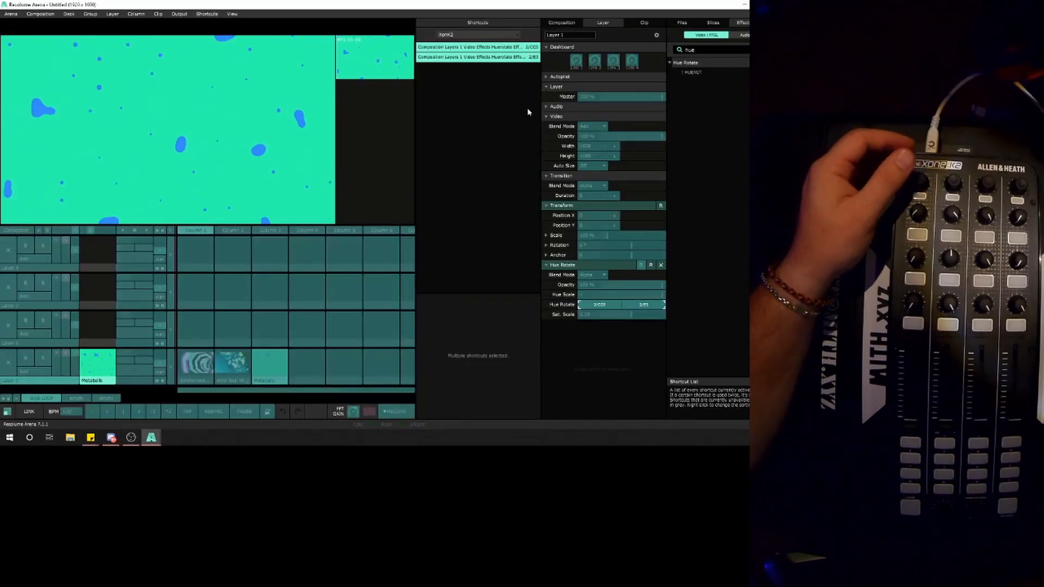
{"action": "left_click", "coordinate": [477, 47]}
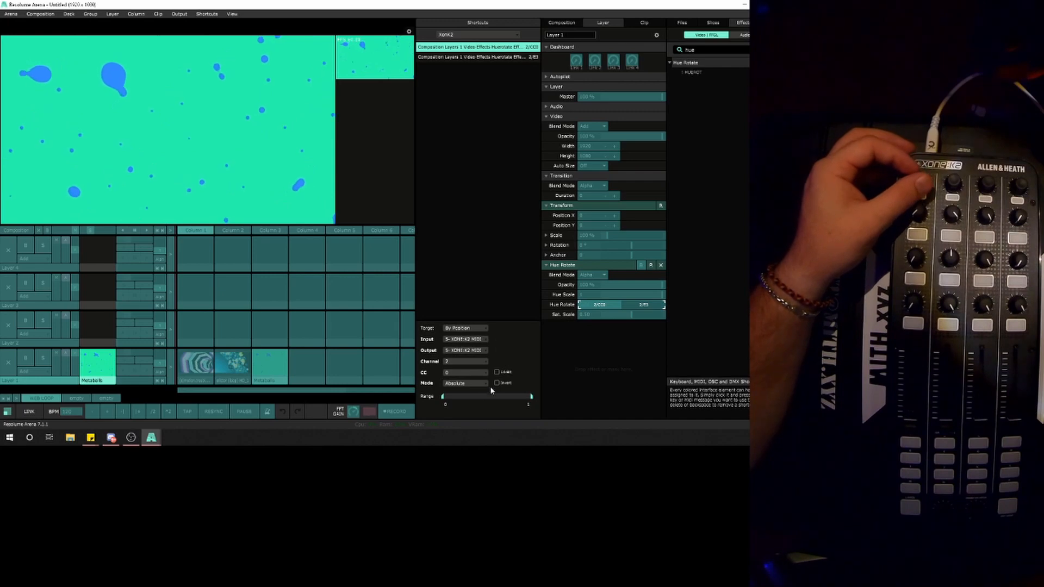
{"action": "left_click", "coordinate": [466, 383]}
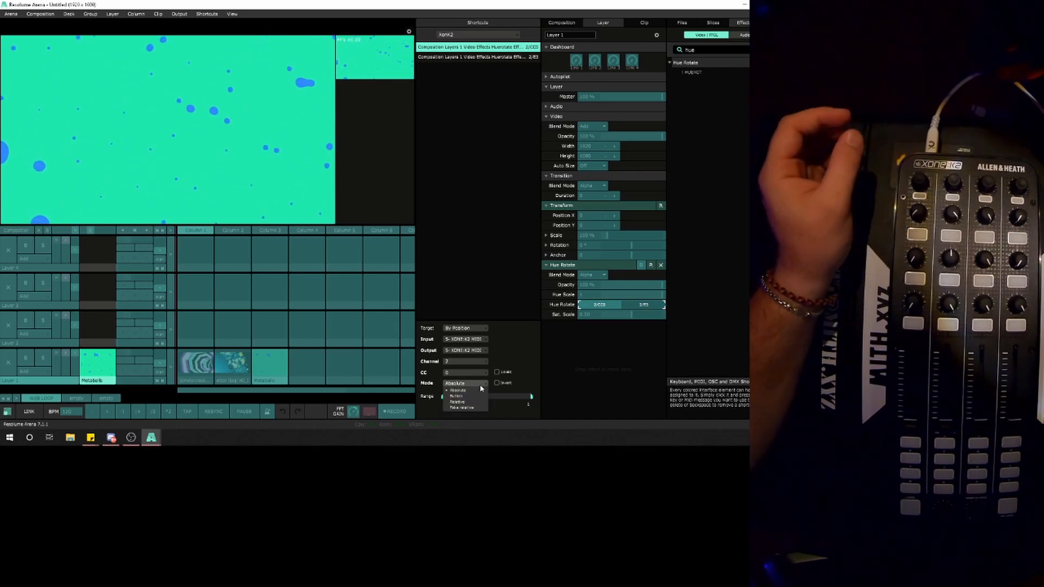
{"action": "left_click", "coordinate": [458, 395]}
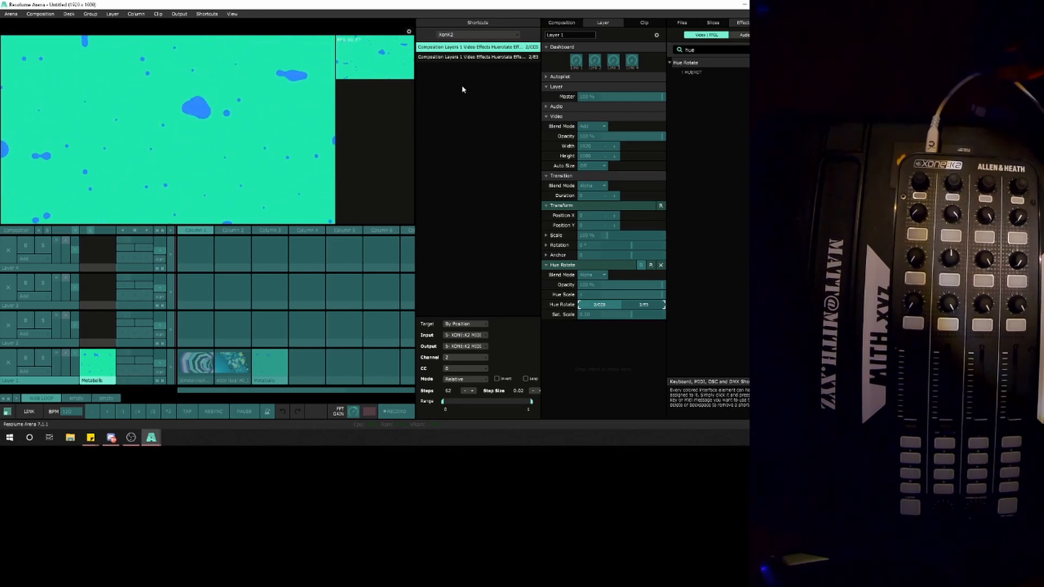
{"action": "left_click", "coordinate": [207, 13]}
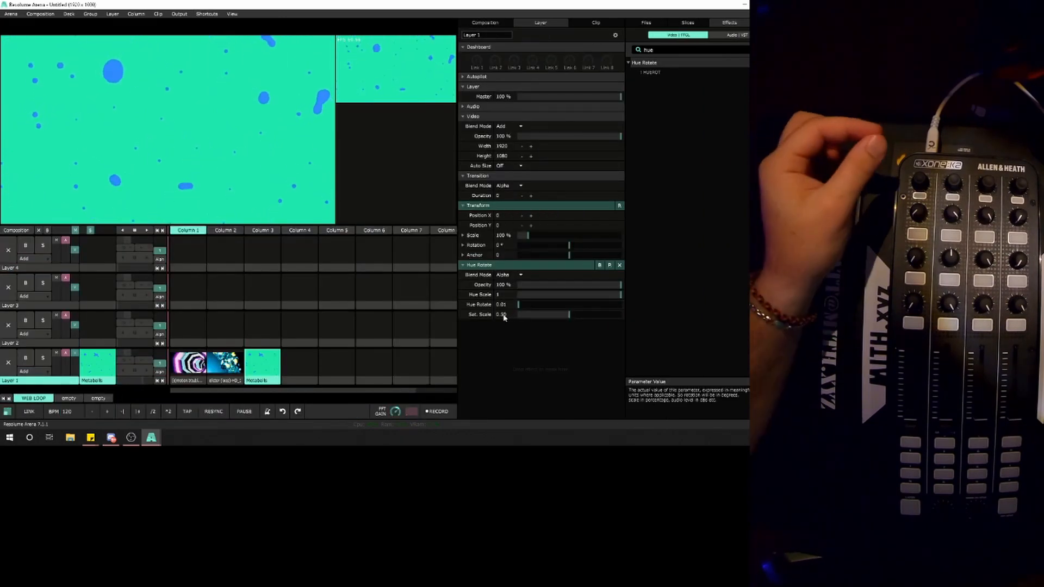
- Sweep Layer 1's Hue Rotate back and forth through pink and purple, then reset it to 0
{"action": "left_click_drag", "start_coordinate": [520, 304], "coordinate": [561, 305]}
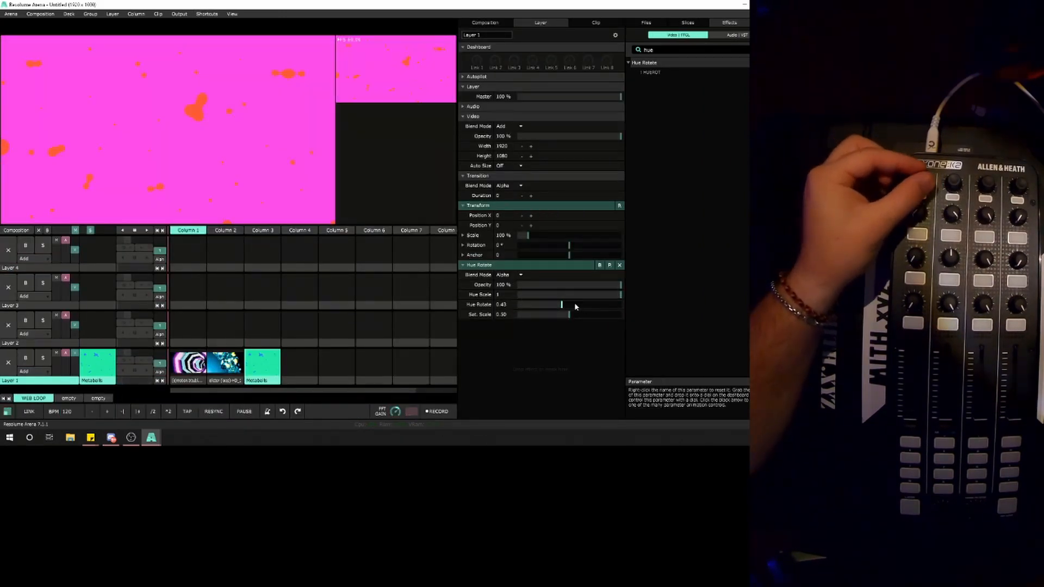
{"action": "left_click_drag", "start_coordinate": [561, 305], "coordinate": [622, 305]}
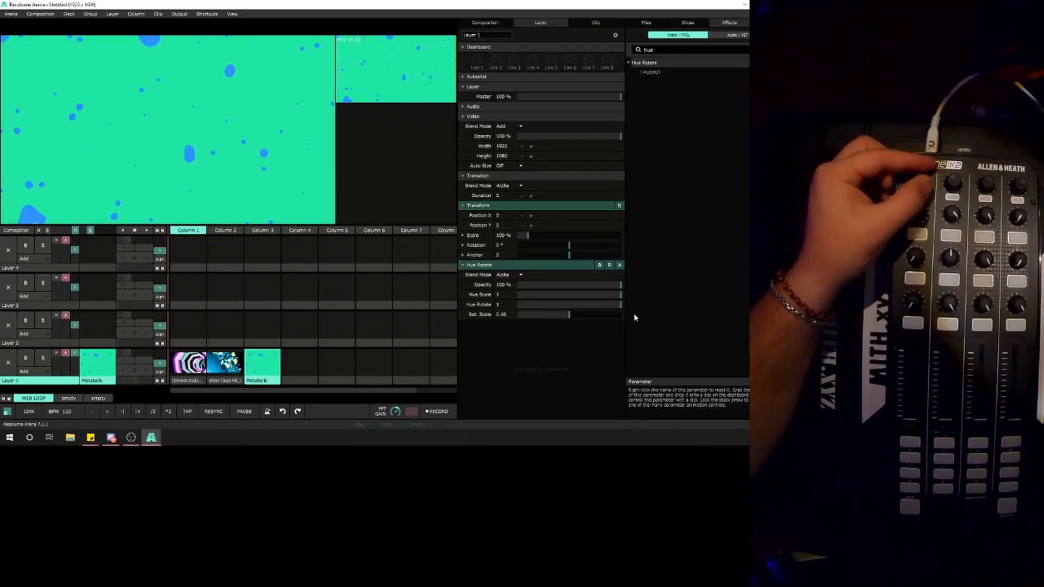
{"action": "left_click_drag", "start_coordinate": [619, 304], "coordinate": [548, 305]}
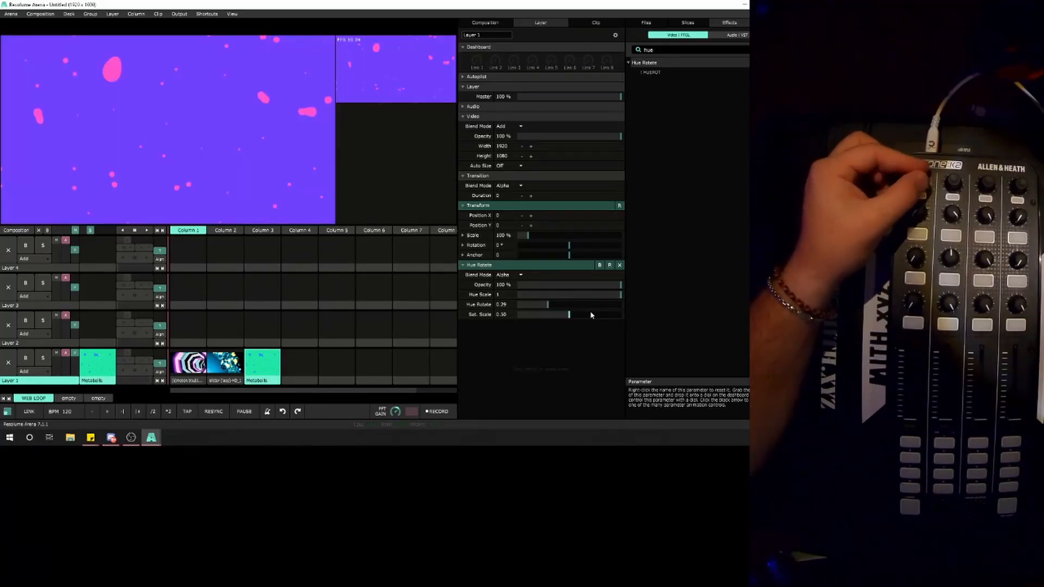
{"action": "left_click_drag", "start_coordinate": [546, 304], "coordinate": [583, 304]}
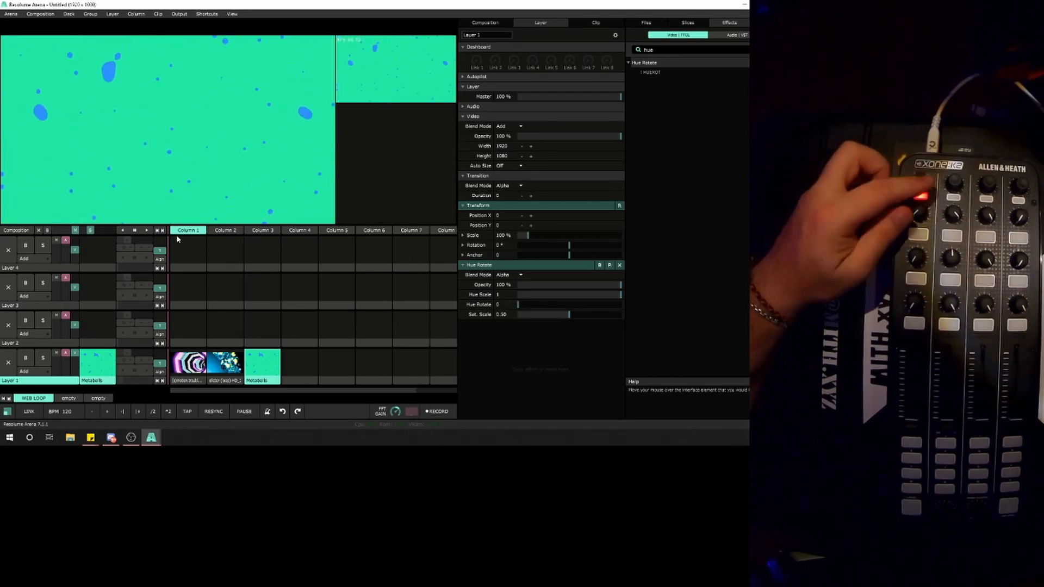
{"action": "left_click_drag", "start_coordinate": [520, 304], "coordinate": [568, 305]}
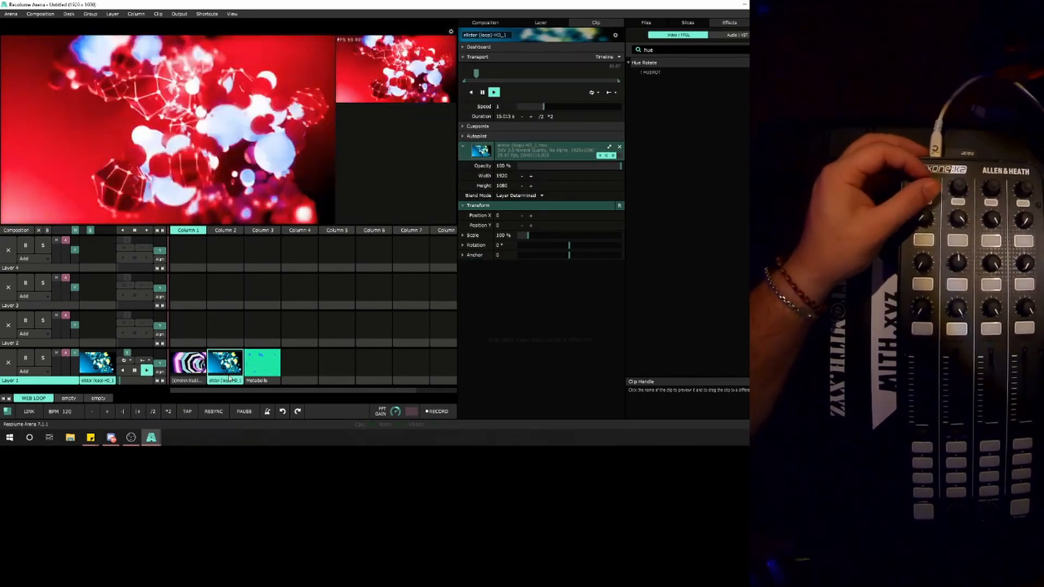
- Trigger the octagonal tunnel clip on Layer 1, replacing the red crystal clip
{"action": "left_click", "coordinate": [98, 363]}
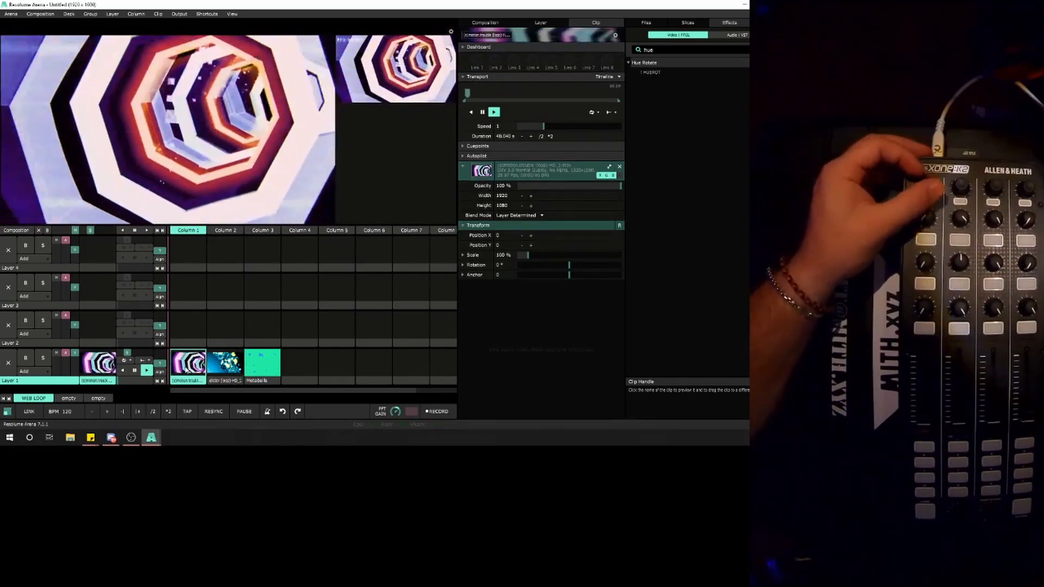